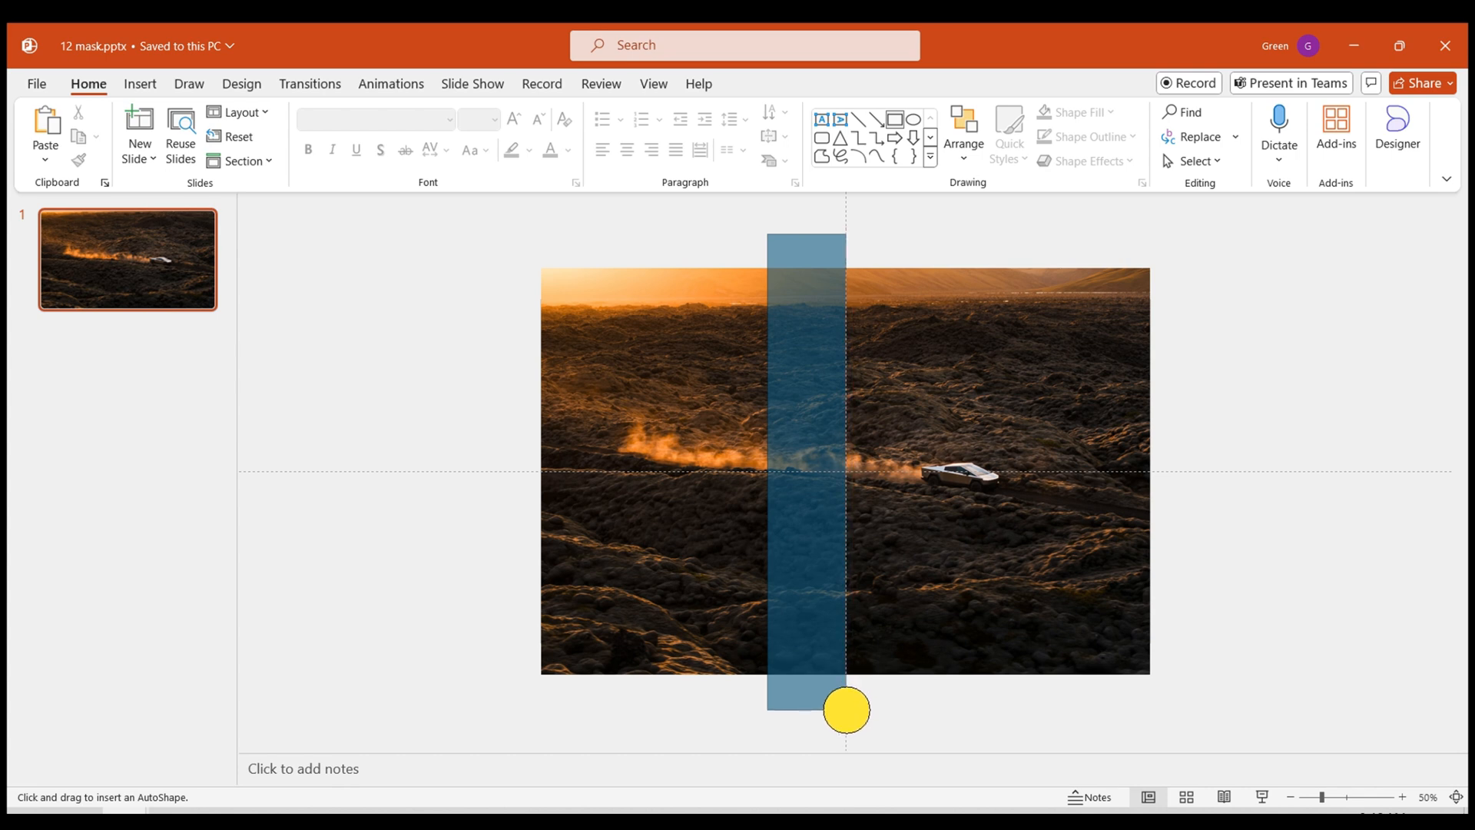
Right-click the tall blue rectangle spanning the photo to bring up its shortcut menu.
{"action": "right_click", "coordinate": [795, 478]}
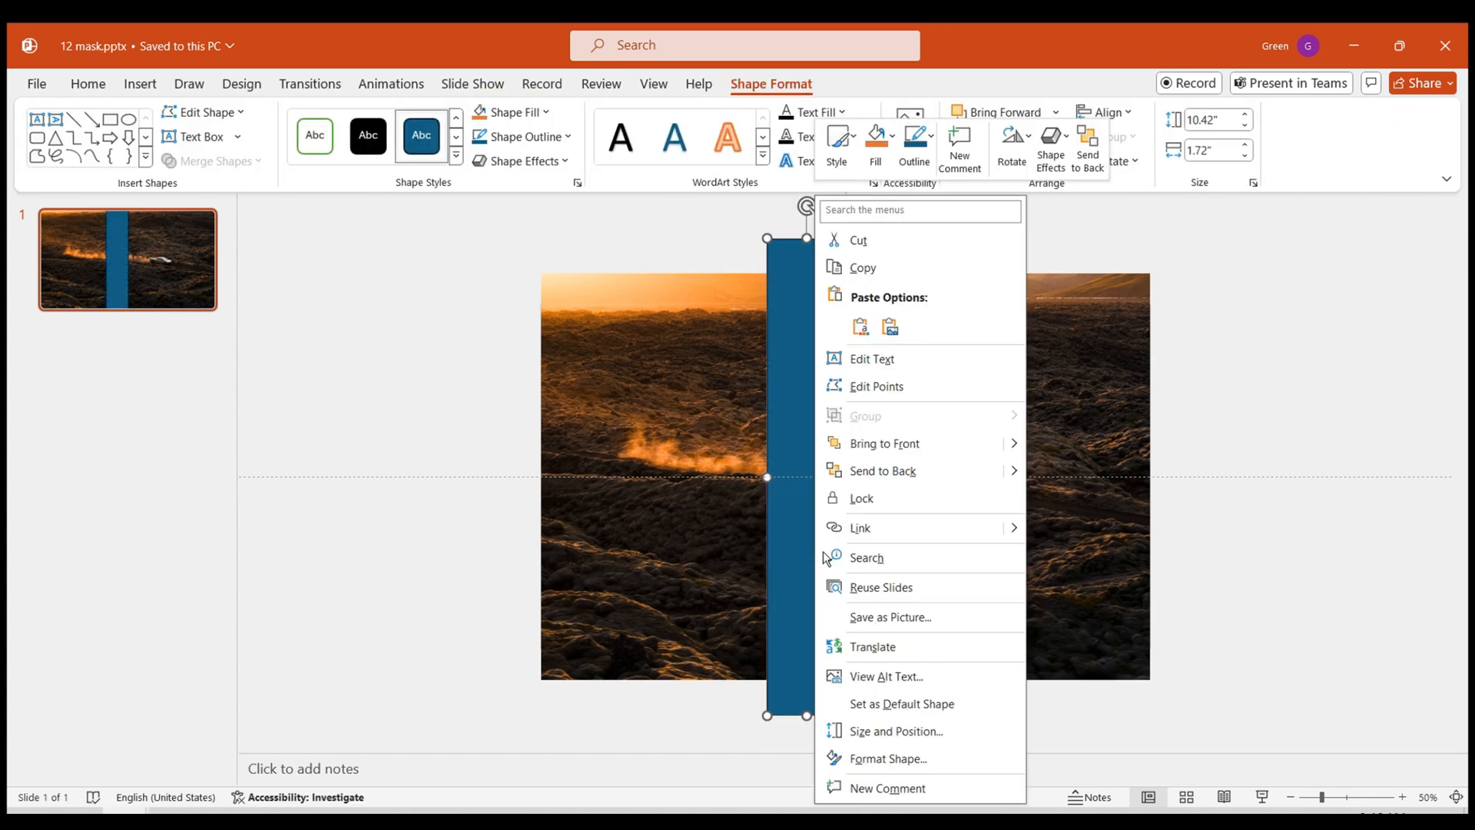
In Format Shape, give the rectangle a white gradient fill with one stop at 100% transparency.
{"action": "left_click", "coordinate": [887, 758]}
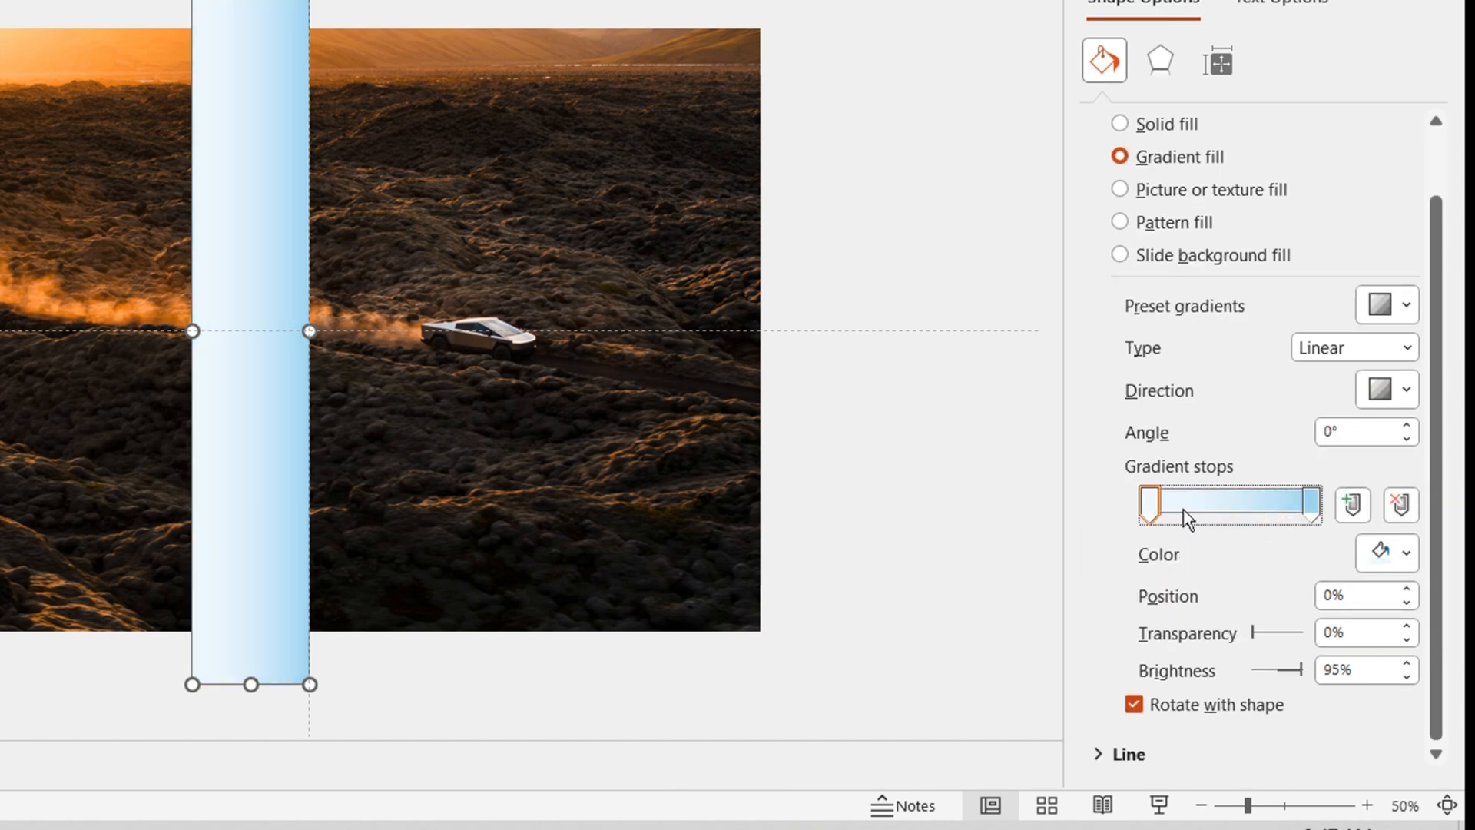
{"action": "left_click", "coordinate": [1398, 553]}
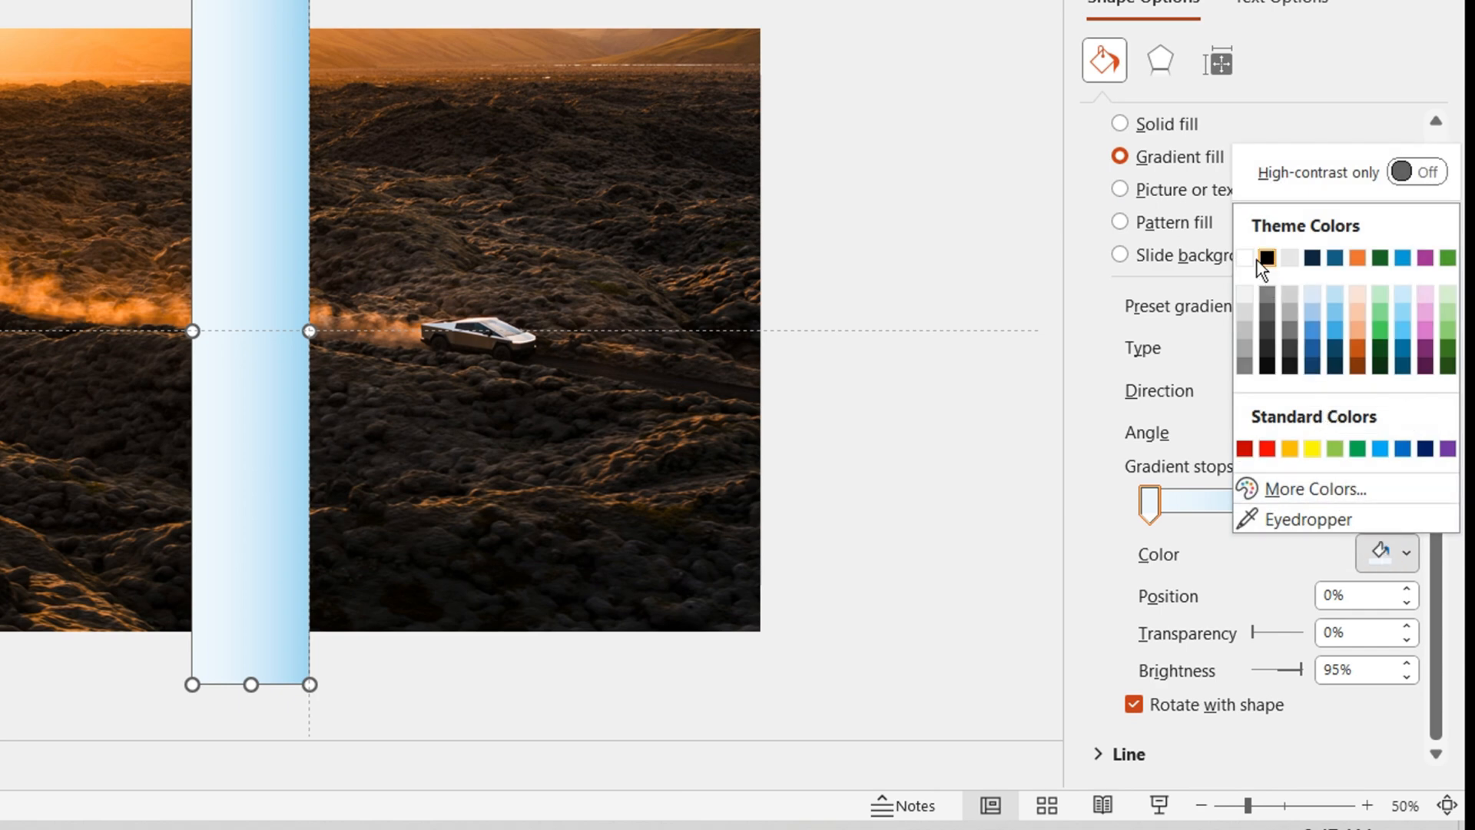
{"action": "left_click", "coordinate": [1271, 257]}
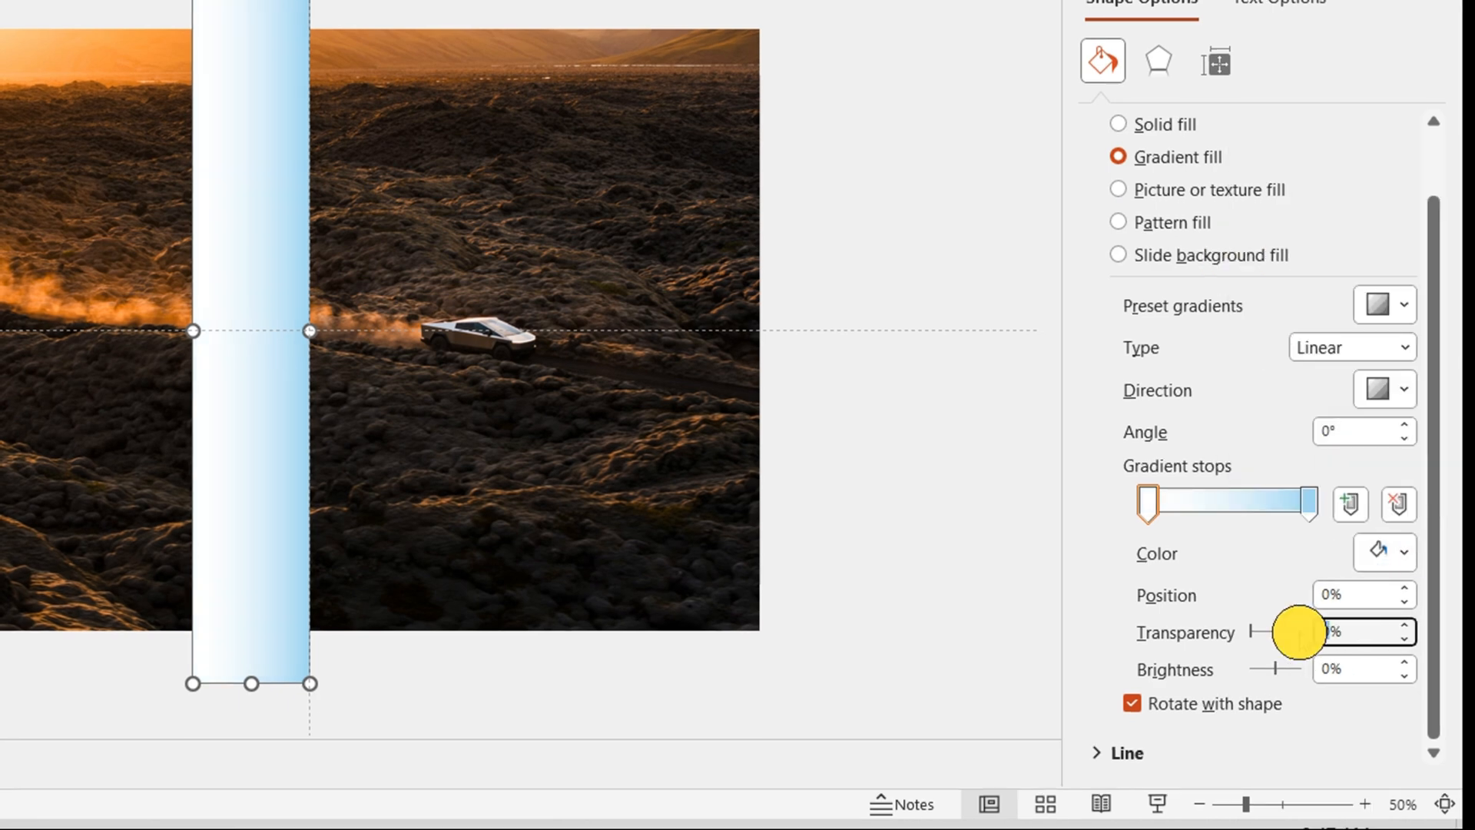
{"action": "left_click", "coordinate": [1405, 550]}
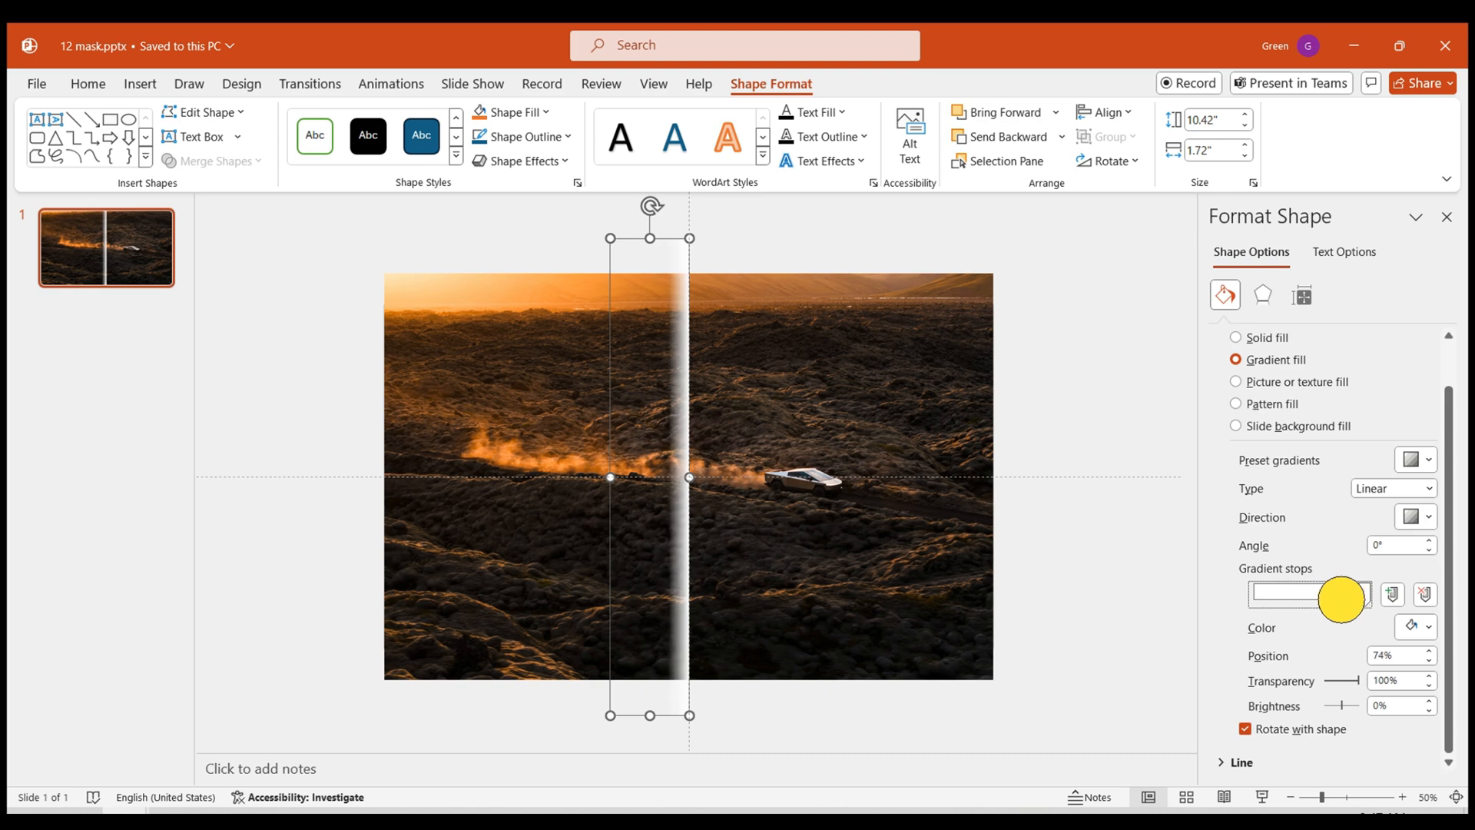
Tilt the white band and arrange angled copies as parallel streaks across the photo.
{"action": "left_click_drag", "start_coordinate": [1304, 594], "coordinate": [1320, 594]}
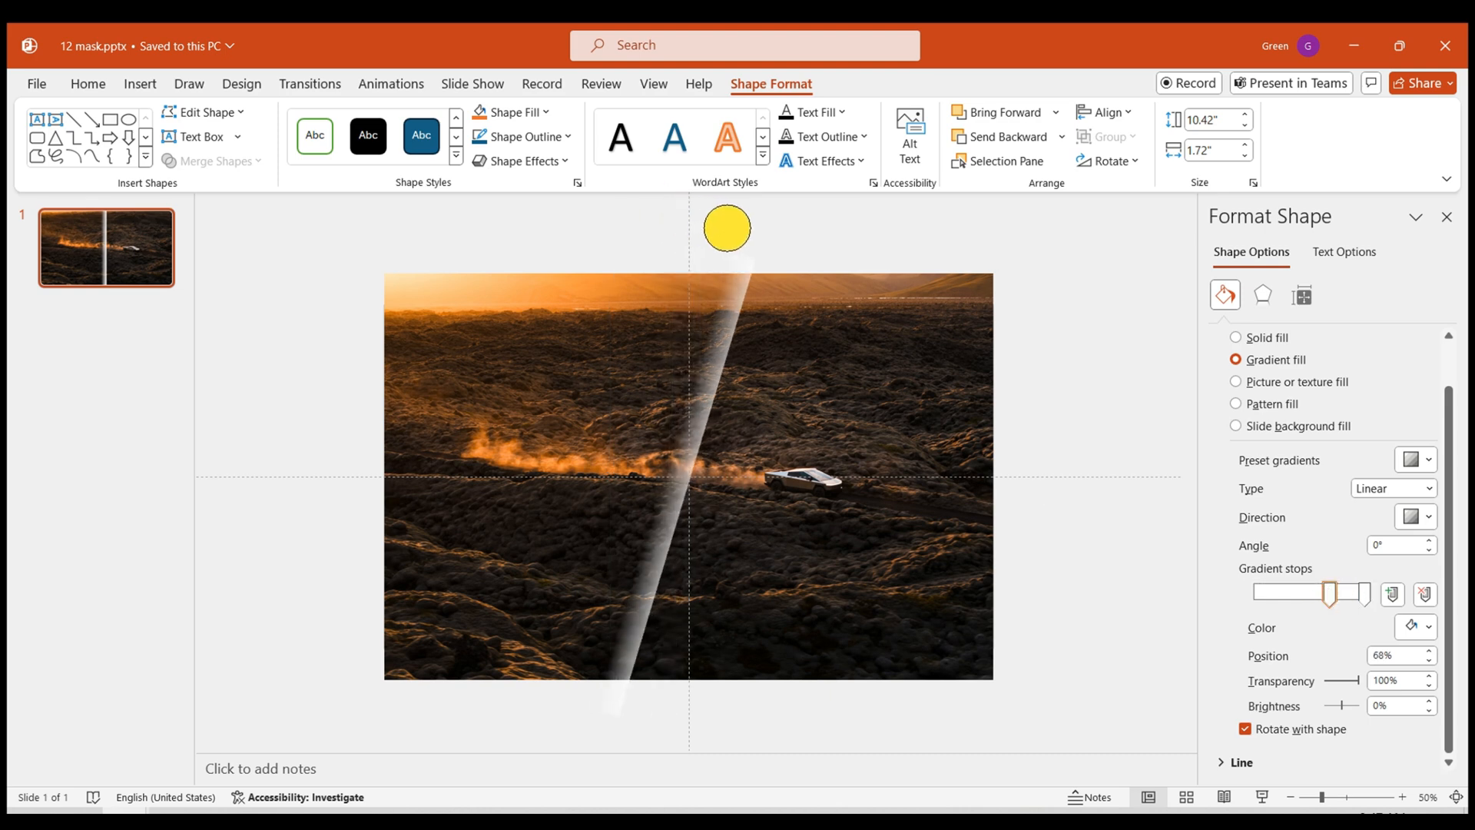
{"action": "left_click_drag", "start_coordinate": [725, 228], "coordinate": [724, 405]}
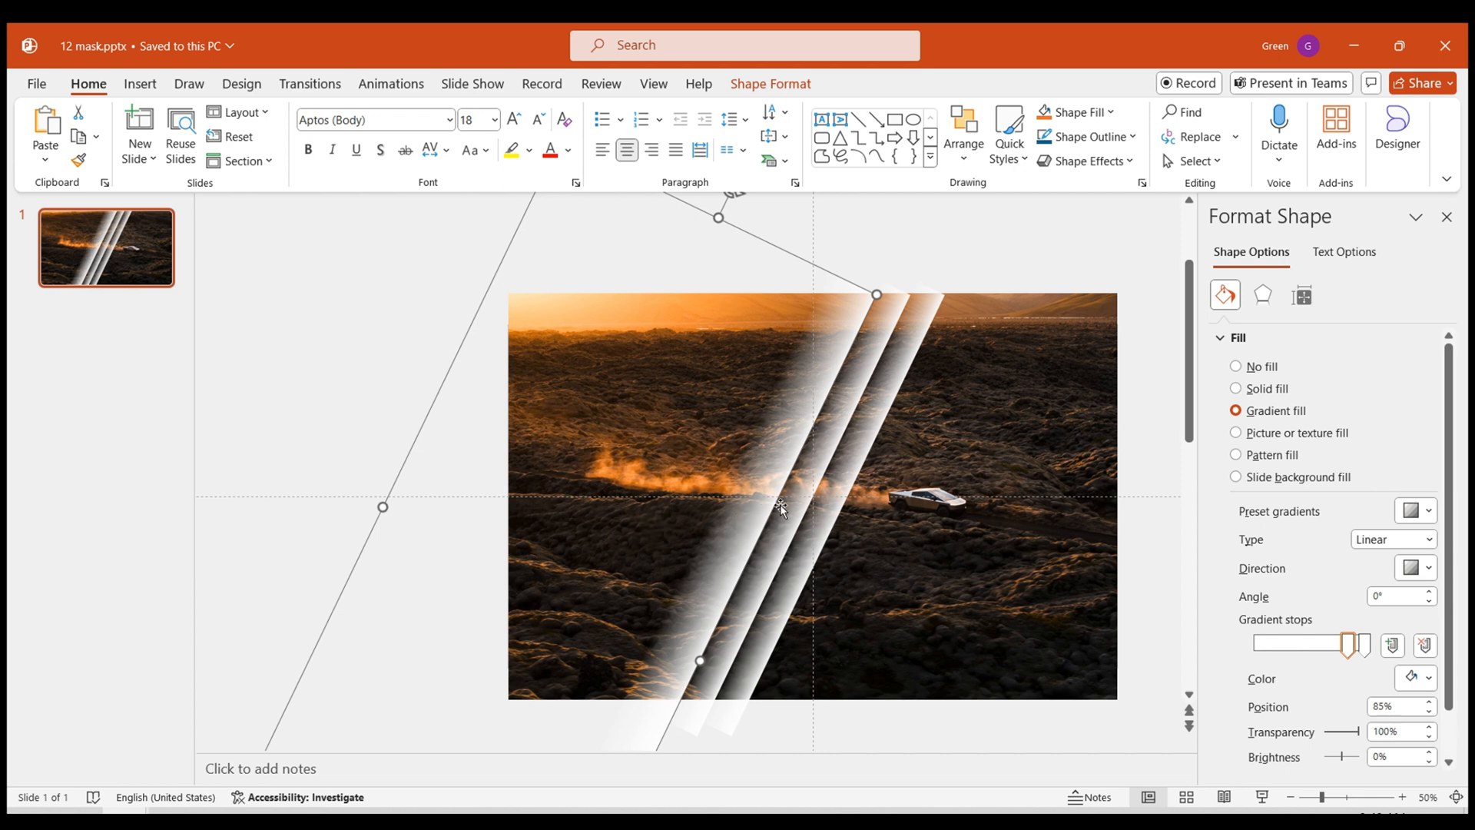
Fill the large rotated rectangle with a white, partly transparent gradient.
{"action": "left_click", "coordinate": [1235, 388]}
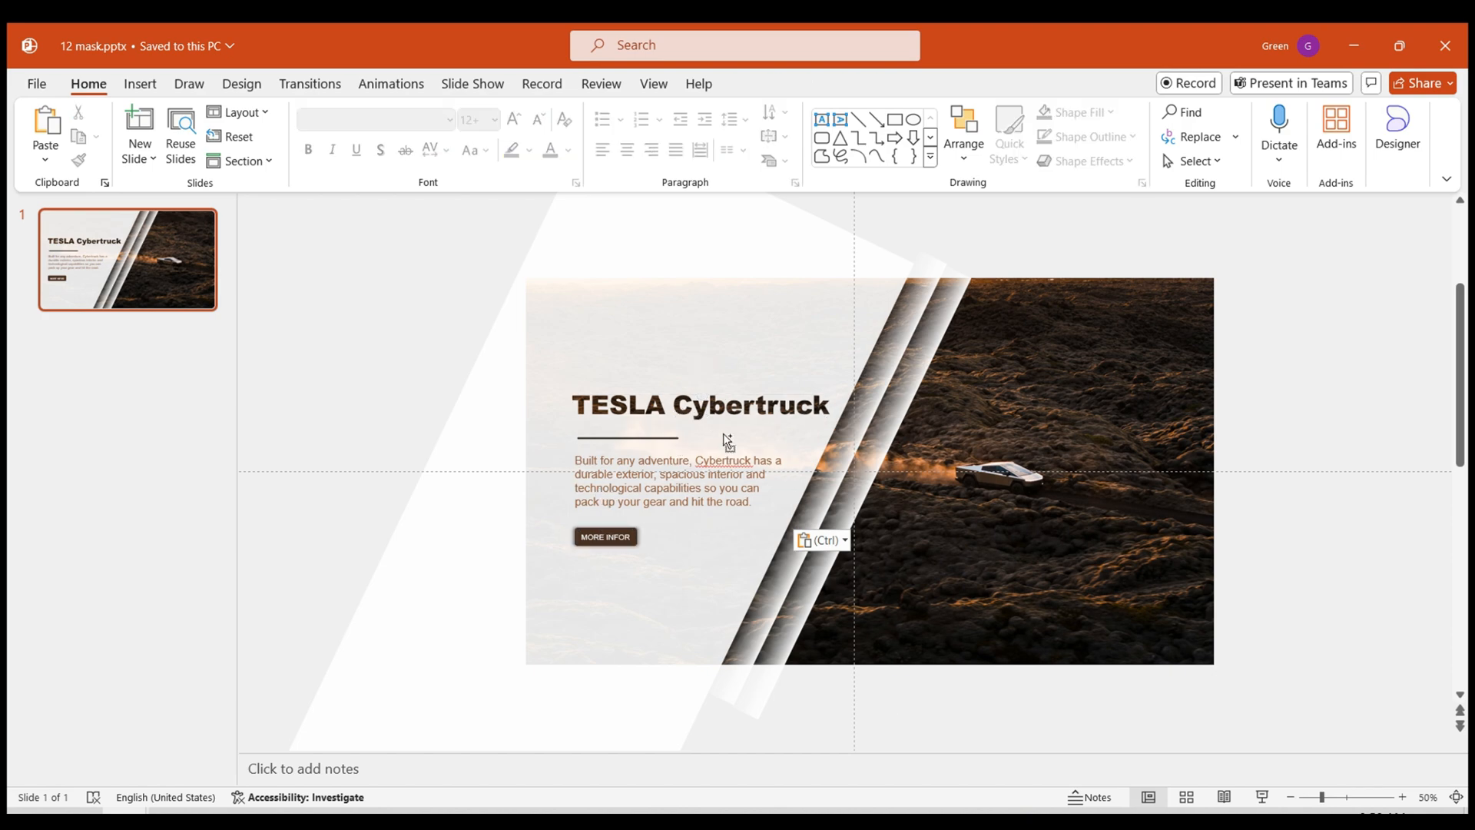
Zoom in to check the title, divider line, paragraph and MORE INFOR button.
{"action": "left_click", "coordinate": [1402, 797]}
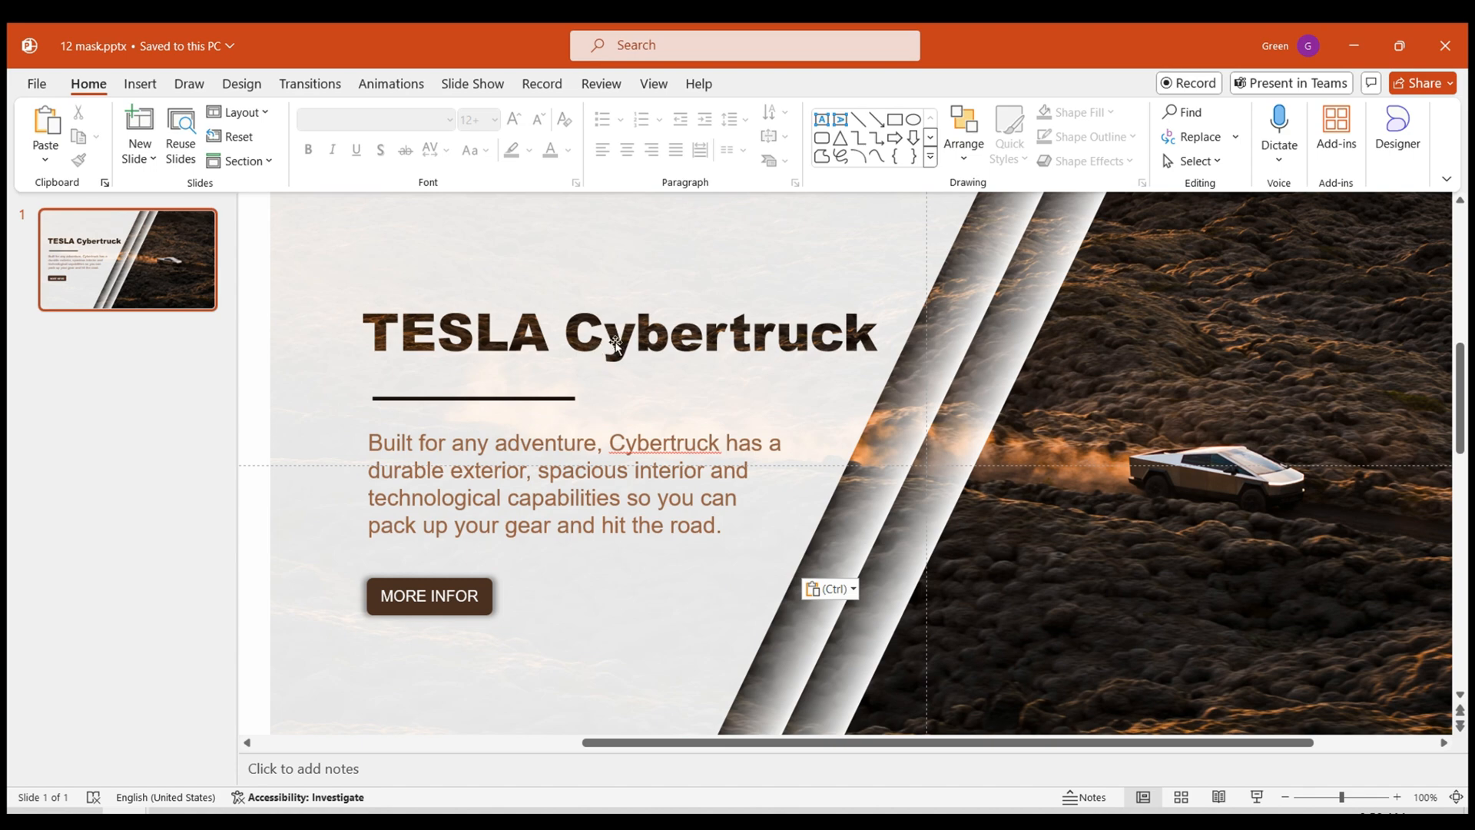
{"action": "left_click", "coordinate": [616, 342]}
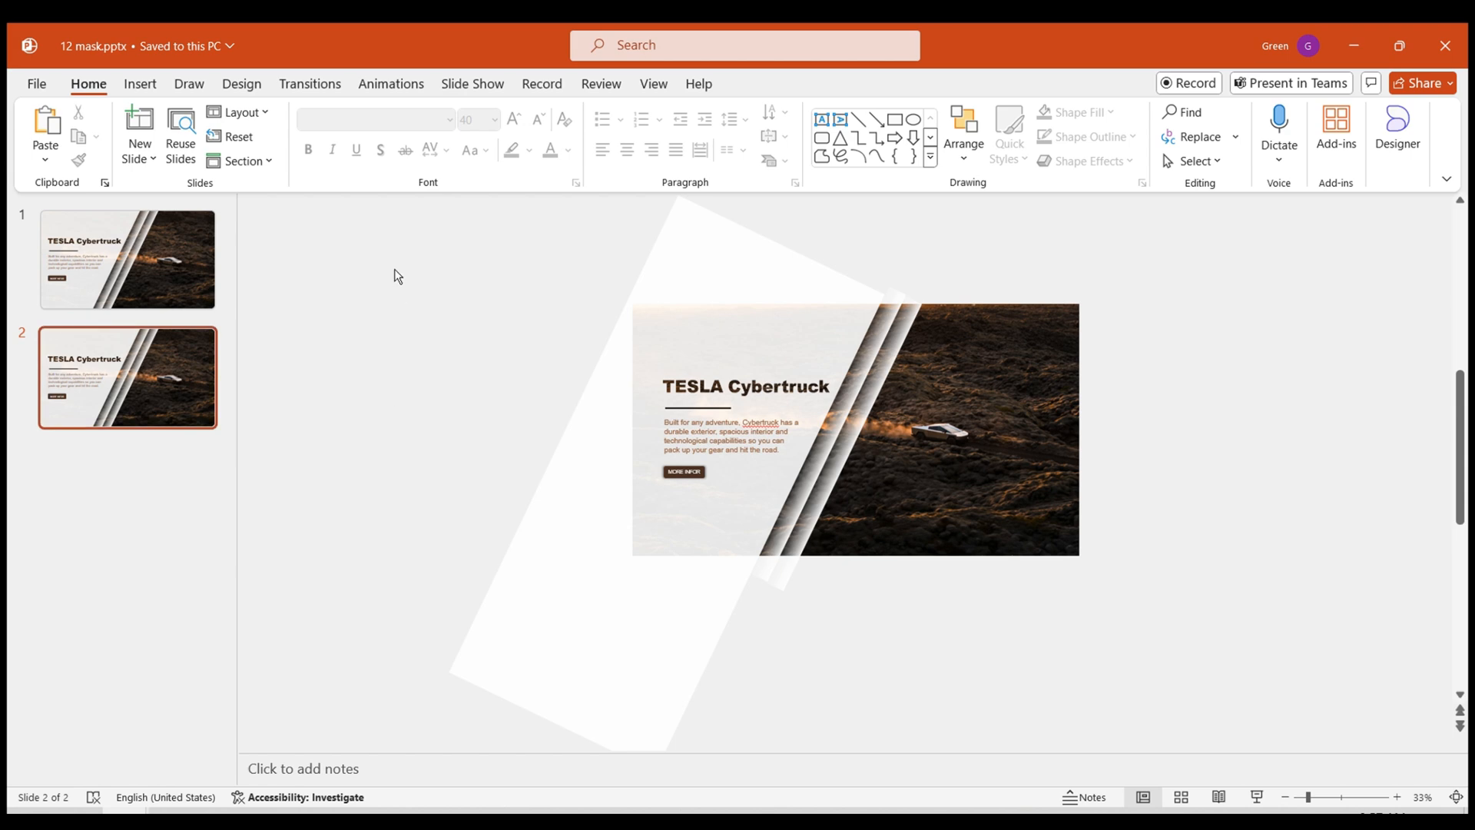
Return to slide 1 and move its mask and text off the left edge.
{"action": "left_click", "coordinate": [128, 260]}
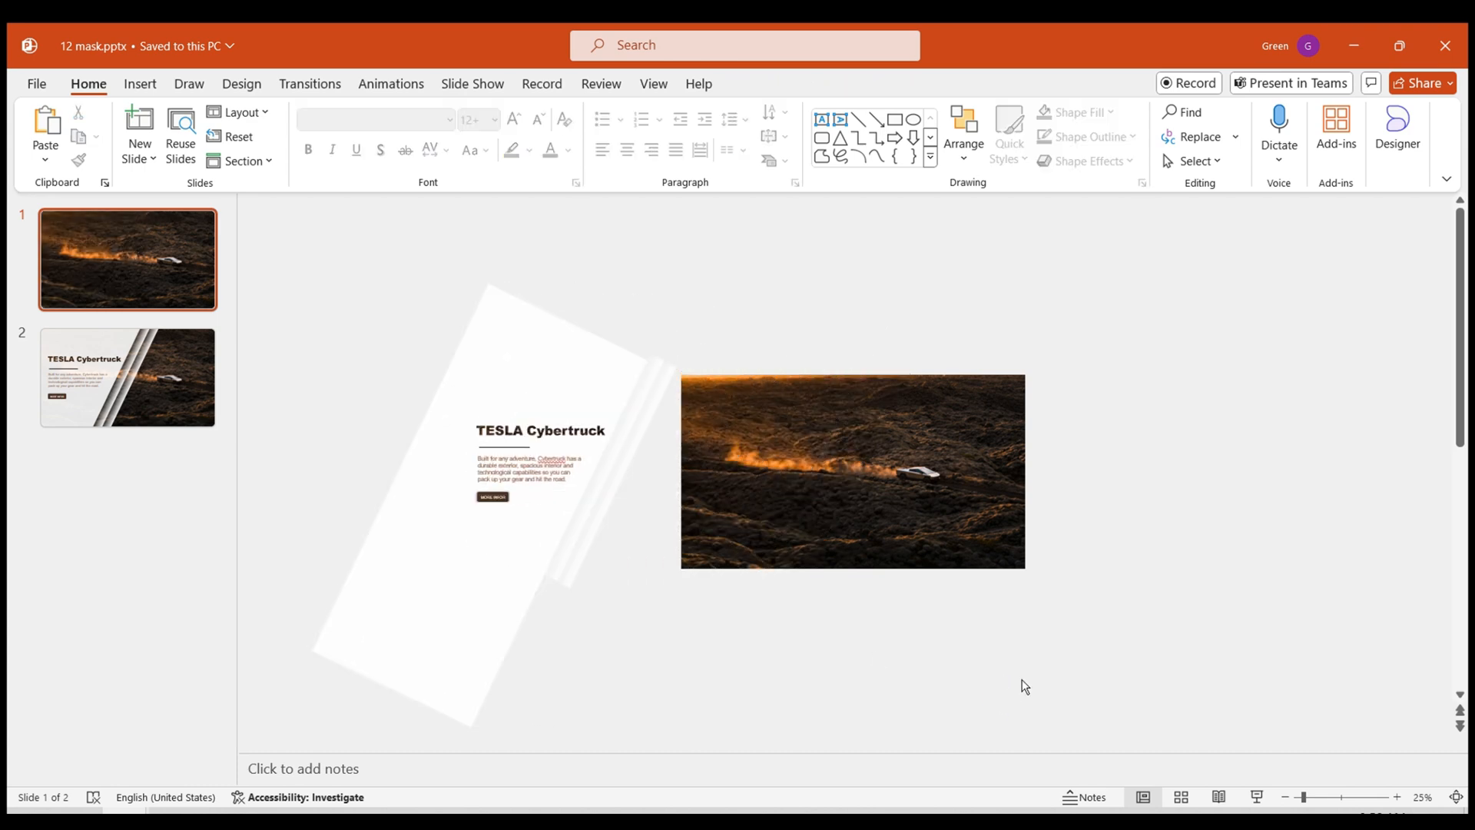
Enlarge slide 1's photo to fill the slide, select both slides, and show transitions.
{"action": "left_click", "coordinate": [1396, 794]}
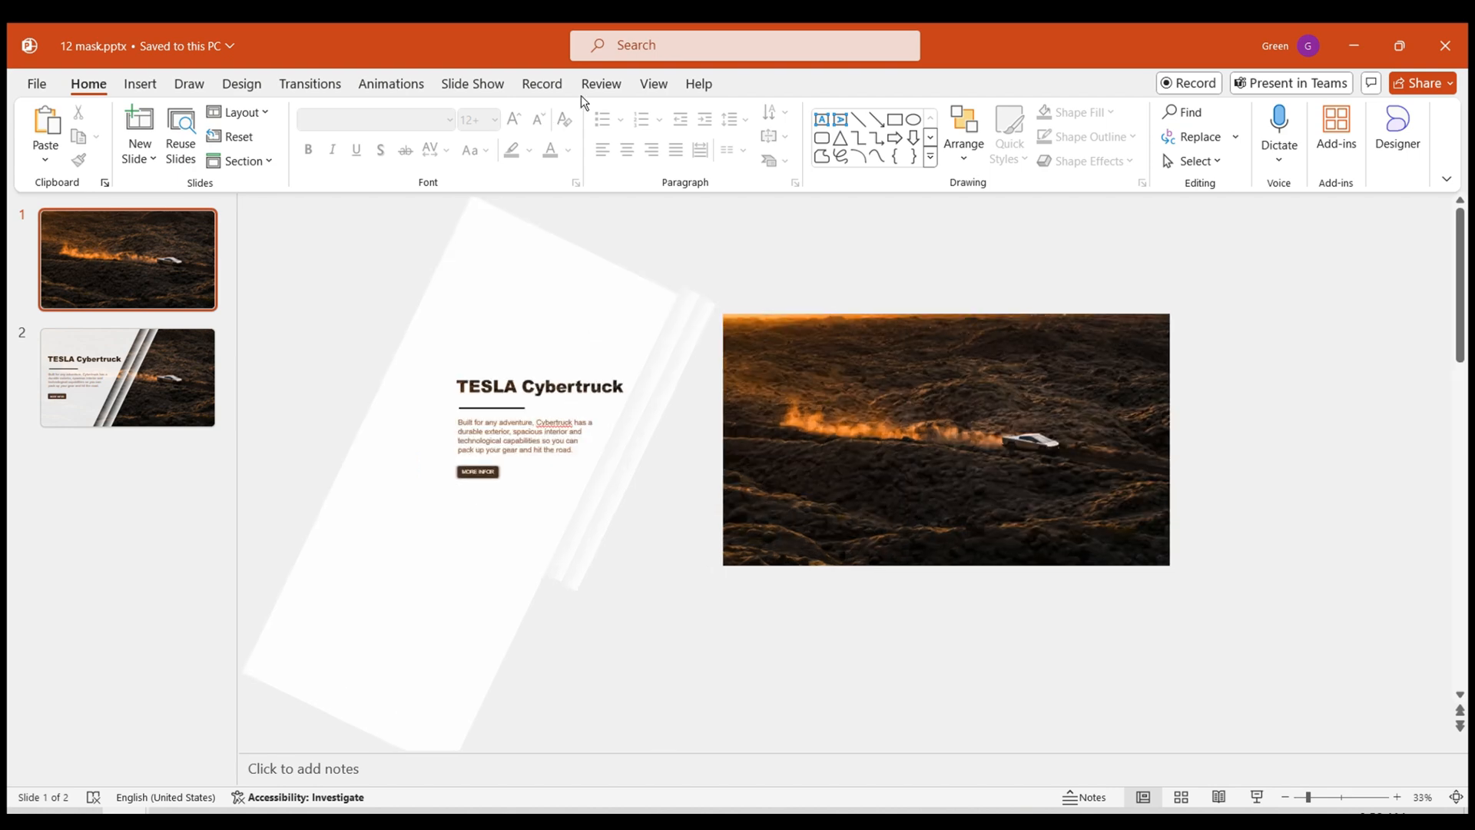
{"action": "left_click", "coordinate": [654, 83]}
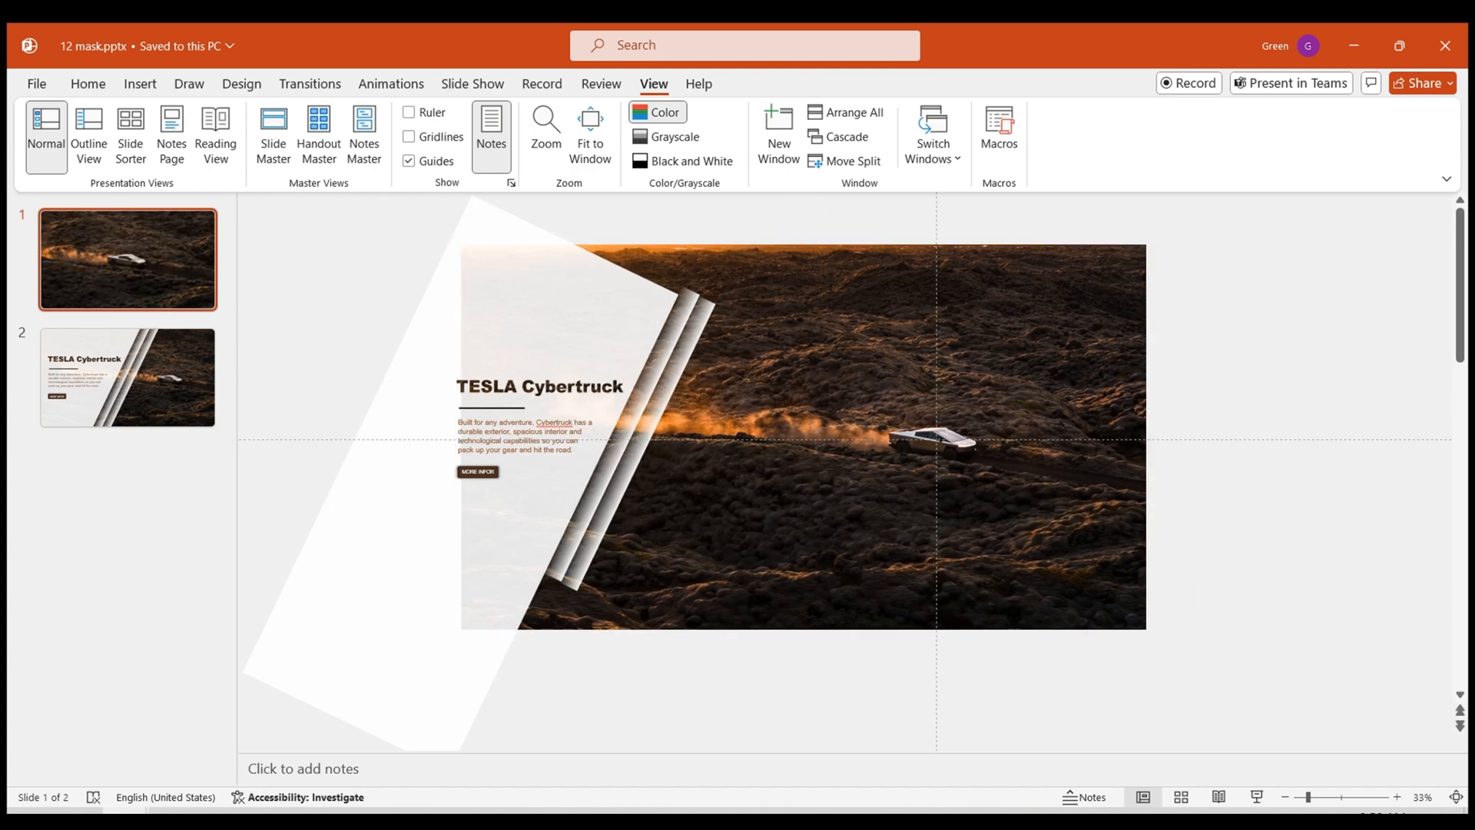
{"action": "left_click", "coordinate": [127, 378]}
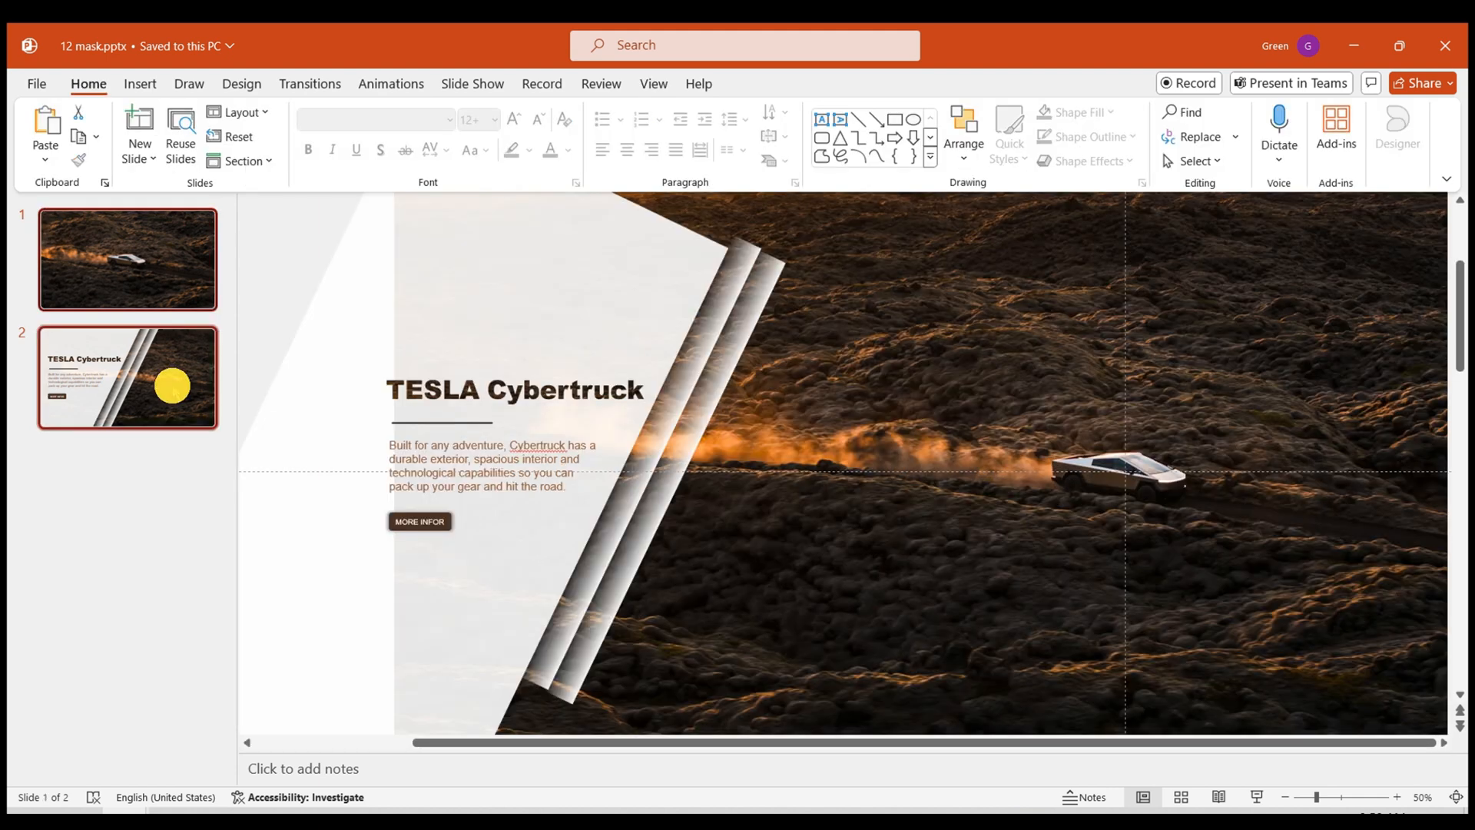
{"action": "left_click", "coordinate": [310, 83]}
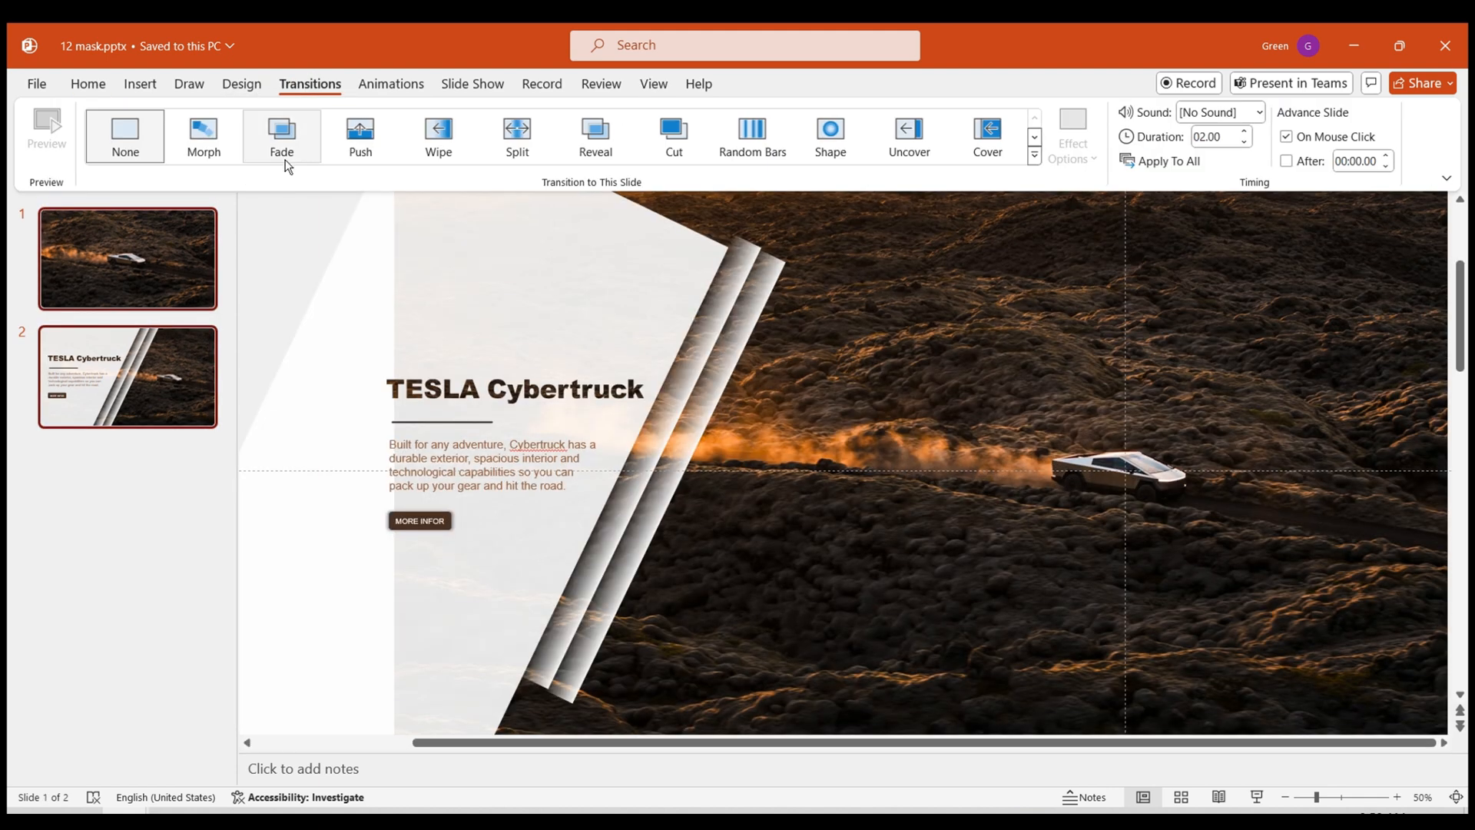